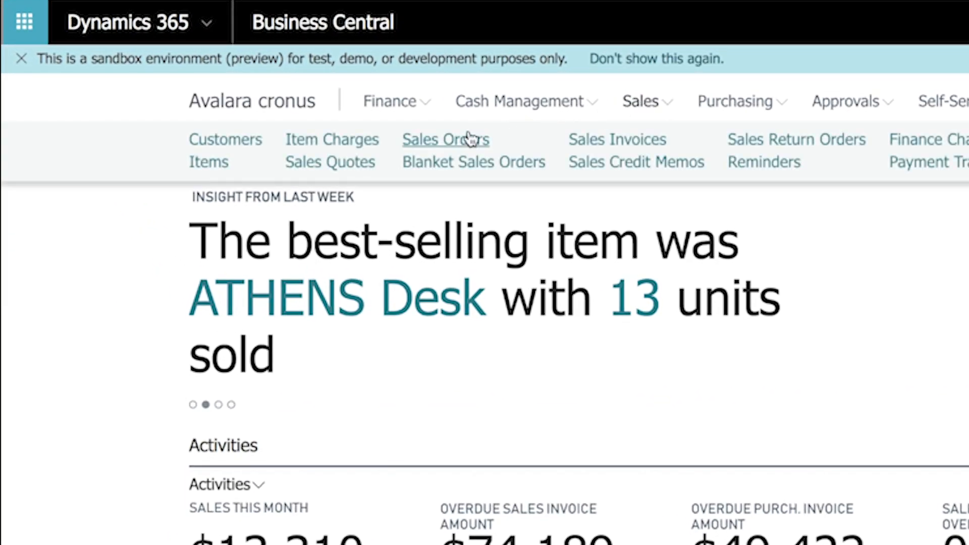
Step: Create a new Trey Research sales order with item 1000, Downloaded Software, quantity 1
left_click(444, 139)
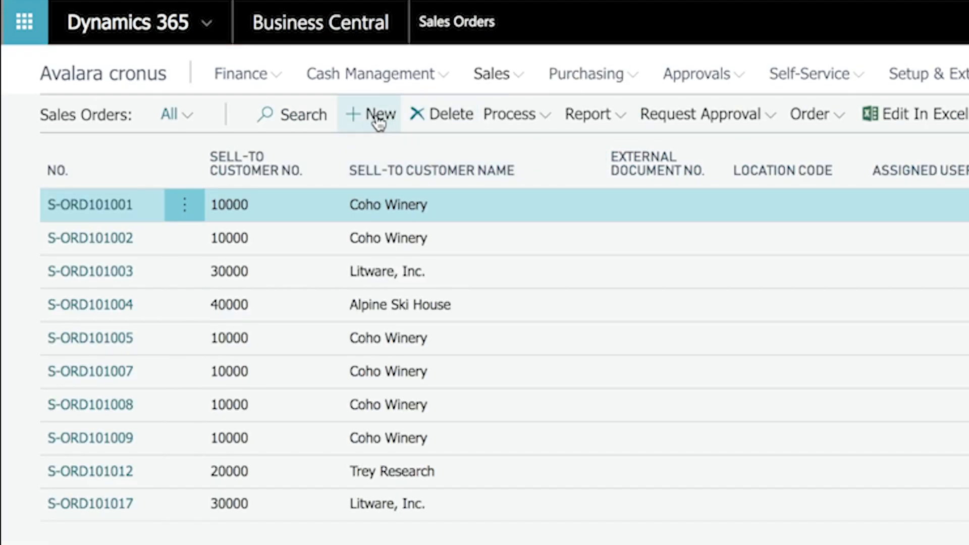
left_click(370, 114)
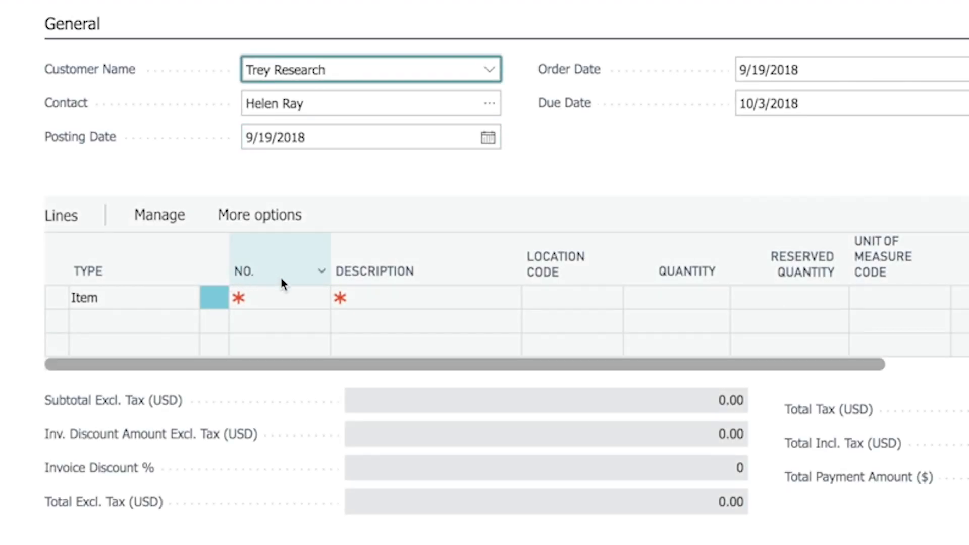
left_click(287, 297)
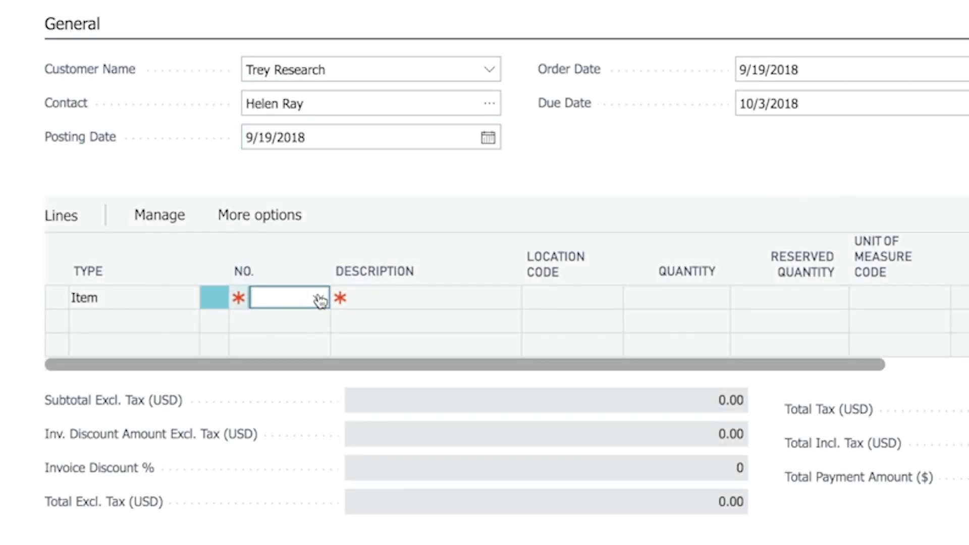
left_click(318, 298)
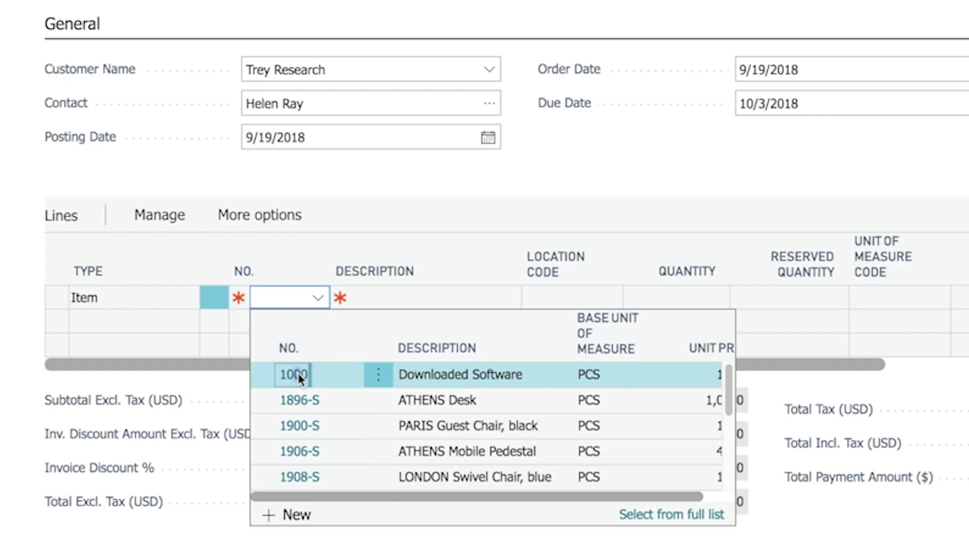
left_click(294, 374)
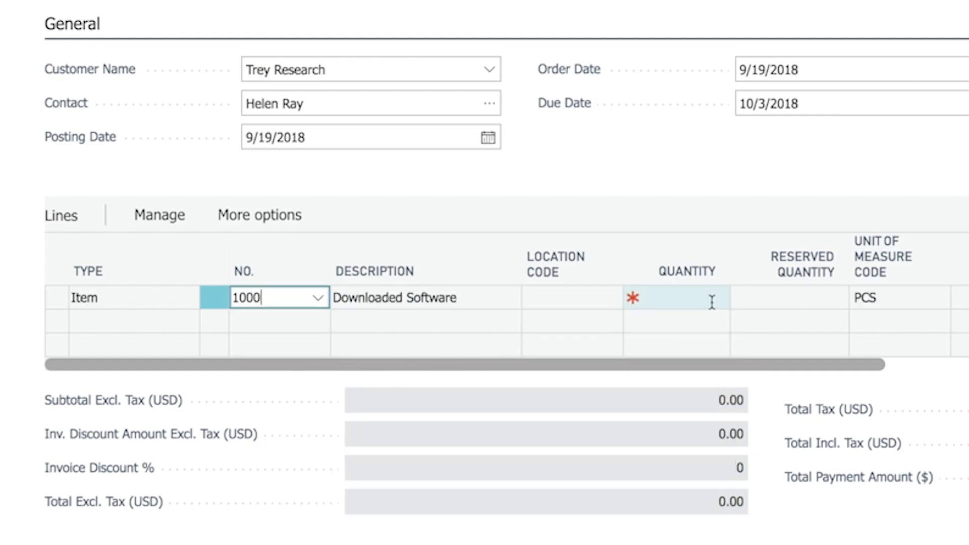
type("1")
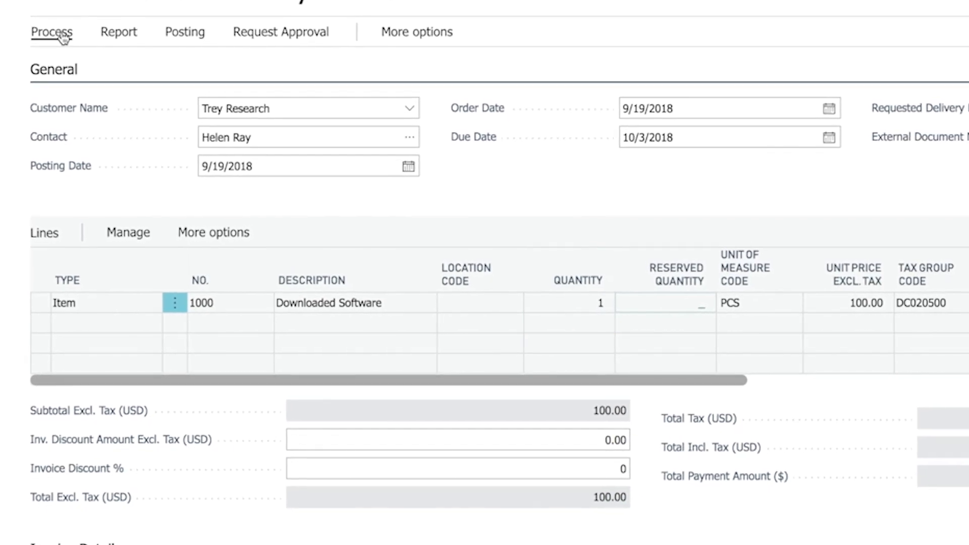
left_click(51, 31)
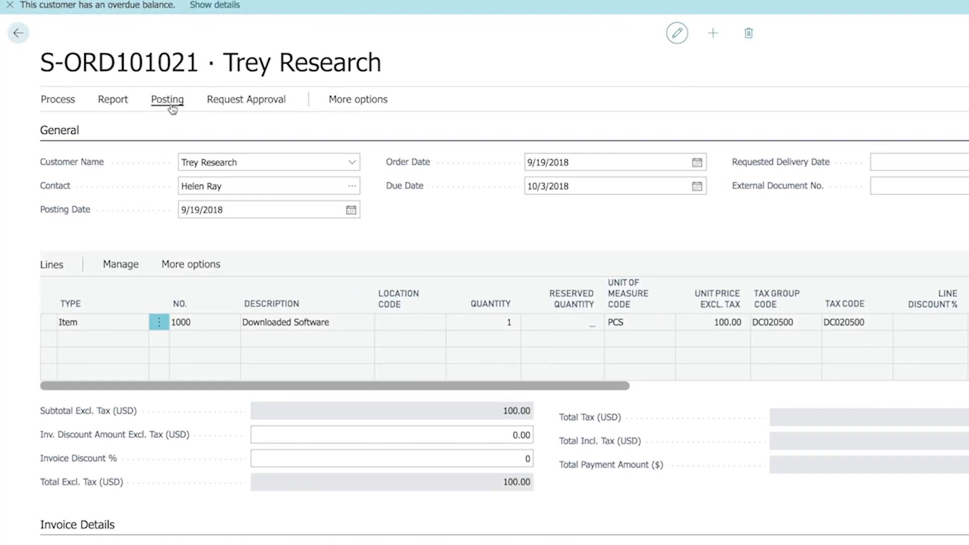
Step: Ship and invoice the order, then view statistics on posted invoice PS-INV103215
left_click(167, 99)
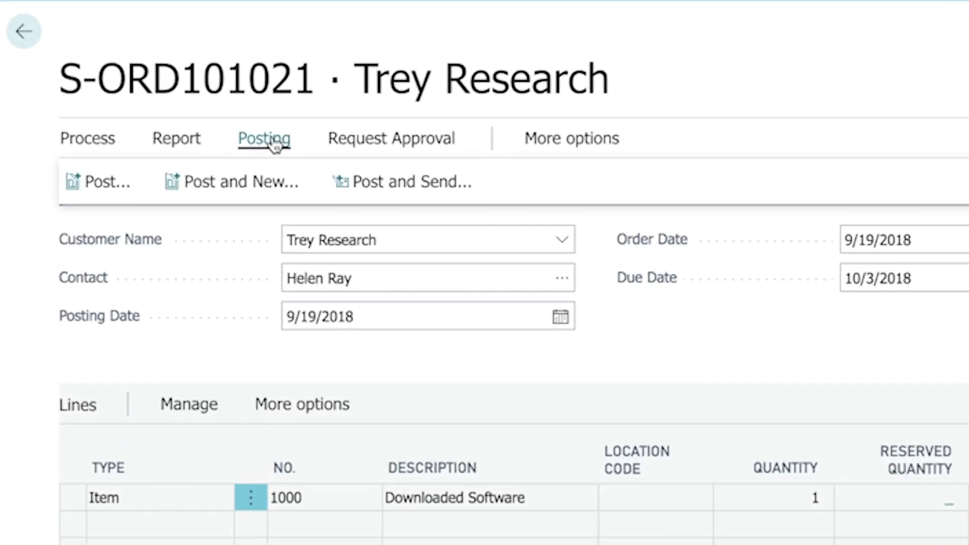
left_click(263, 138)
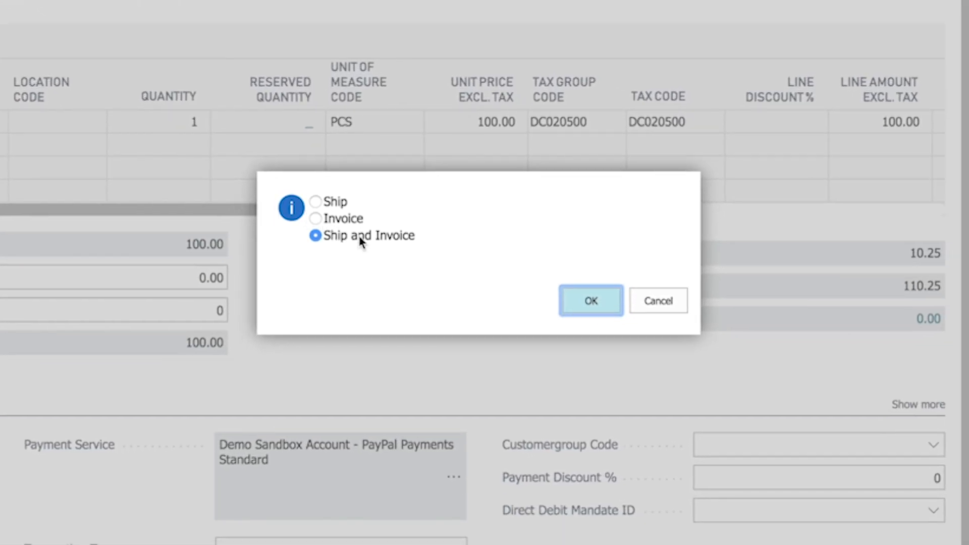
left_click(589, 300)
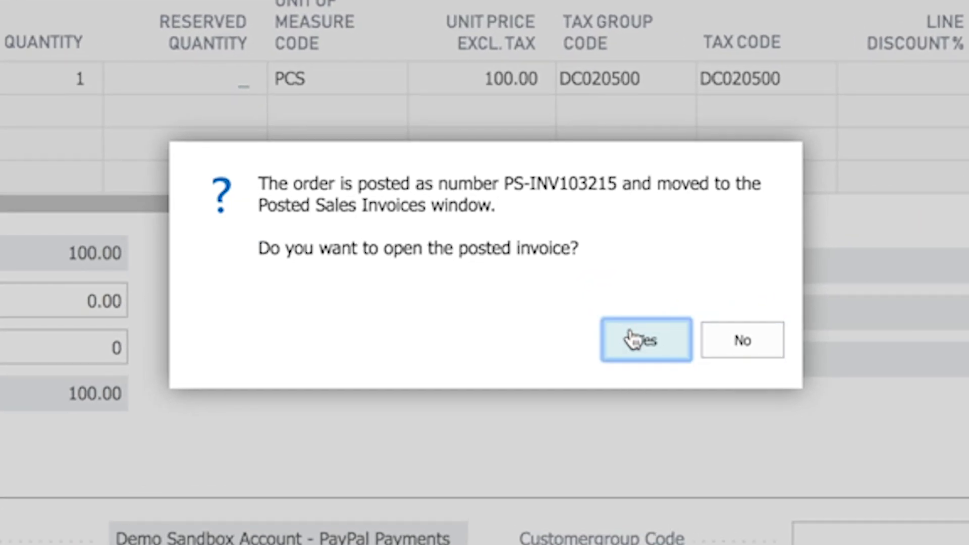
left_click(644, 341)
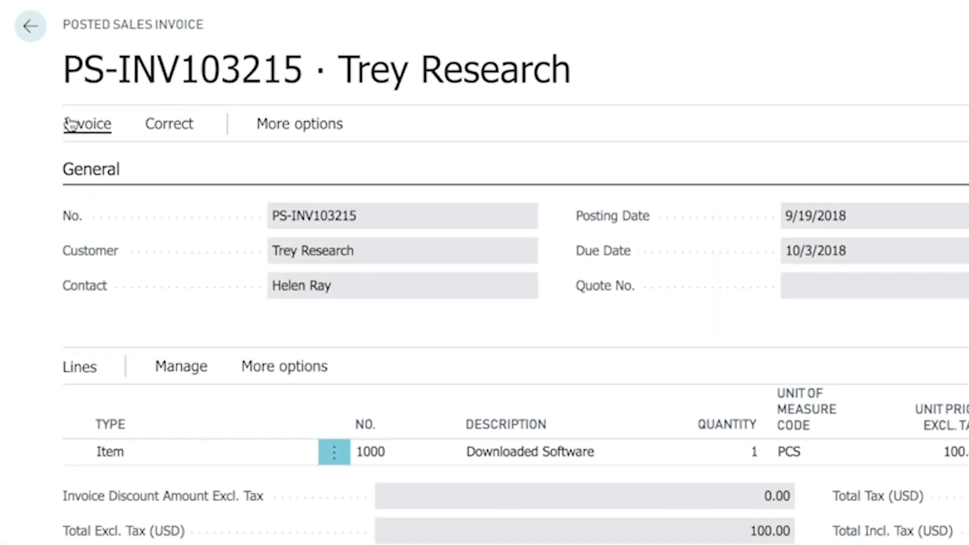
left_click(87, 123)
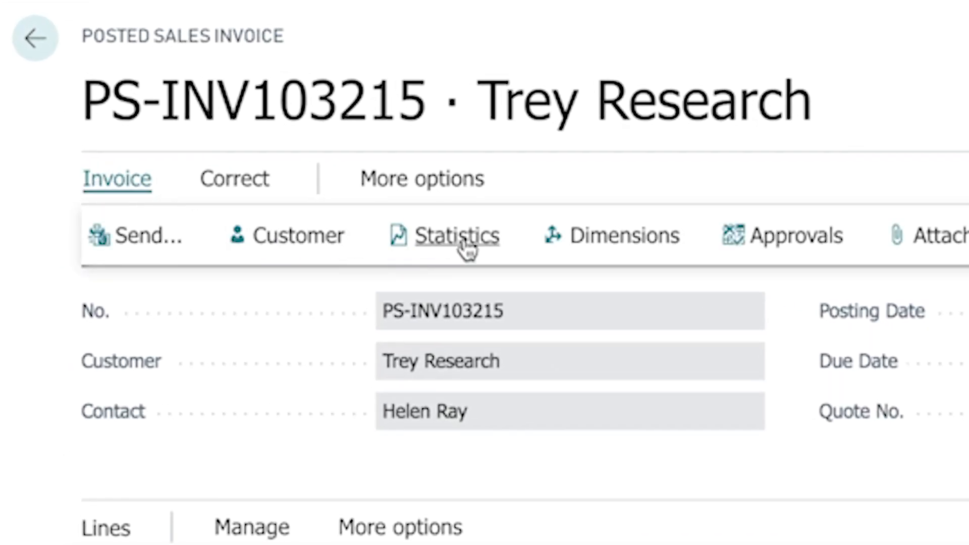
left_click(457, 235)
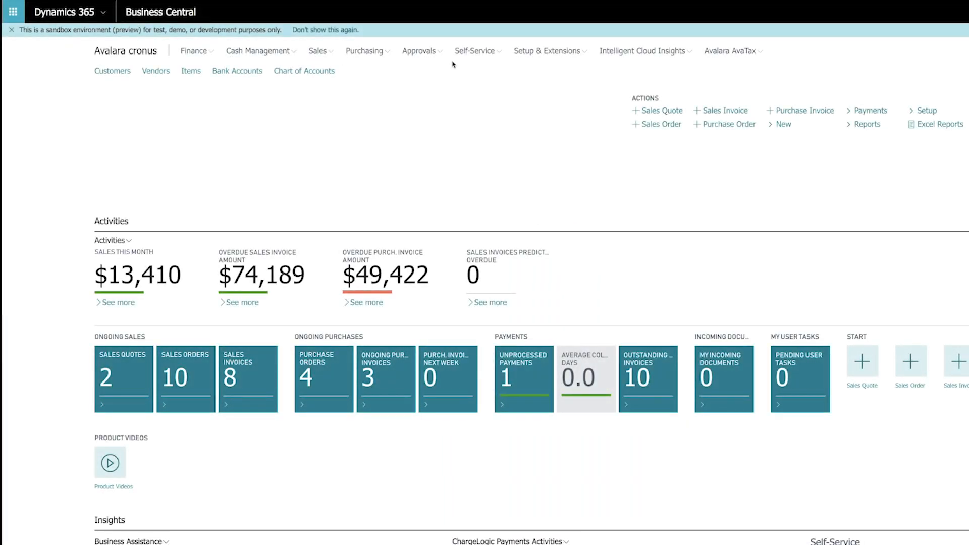
Step: Add an Item mapping row assigning AvaTax taxability code DC020500, Downloaded Software
left_click(731, 50)
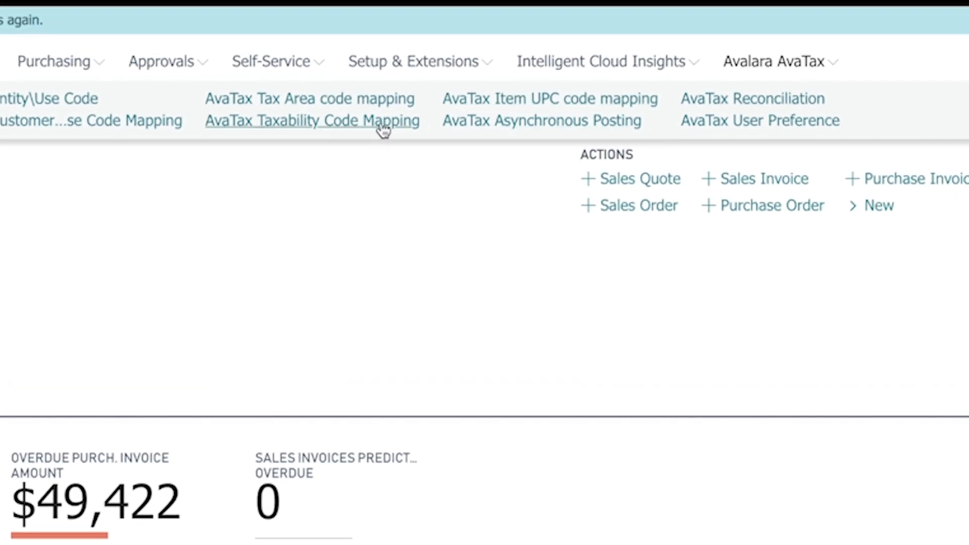
left_click(312, 120)
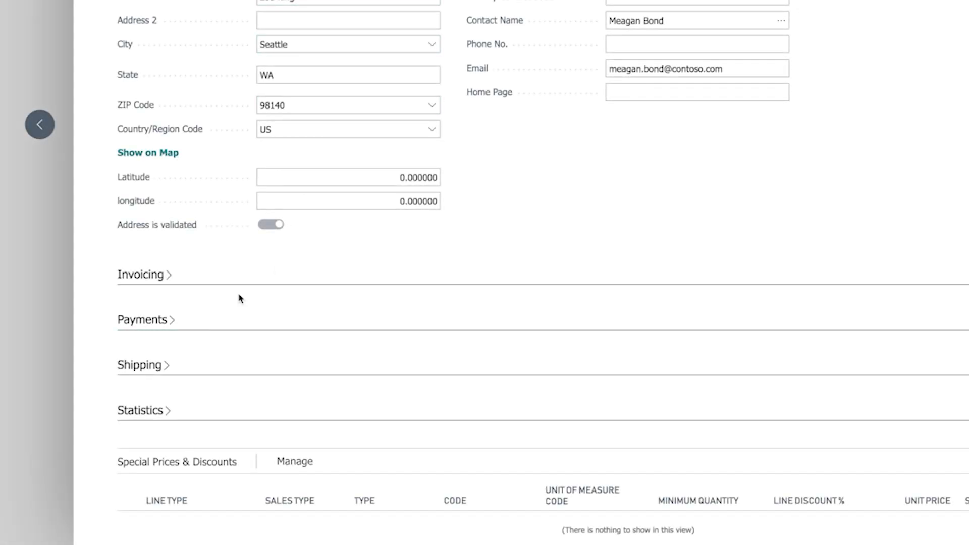
left_click(141, 273)
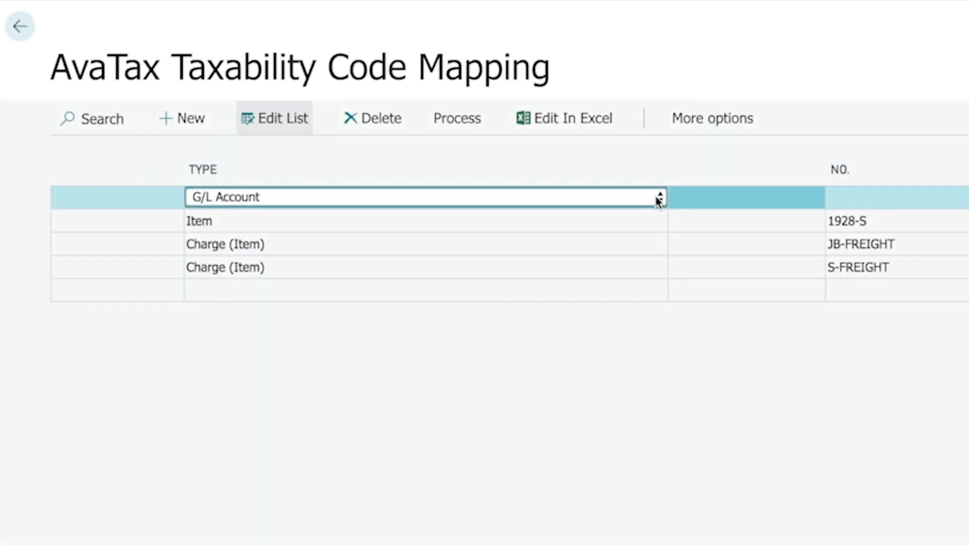
left_click(658, 197)
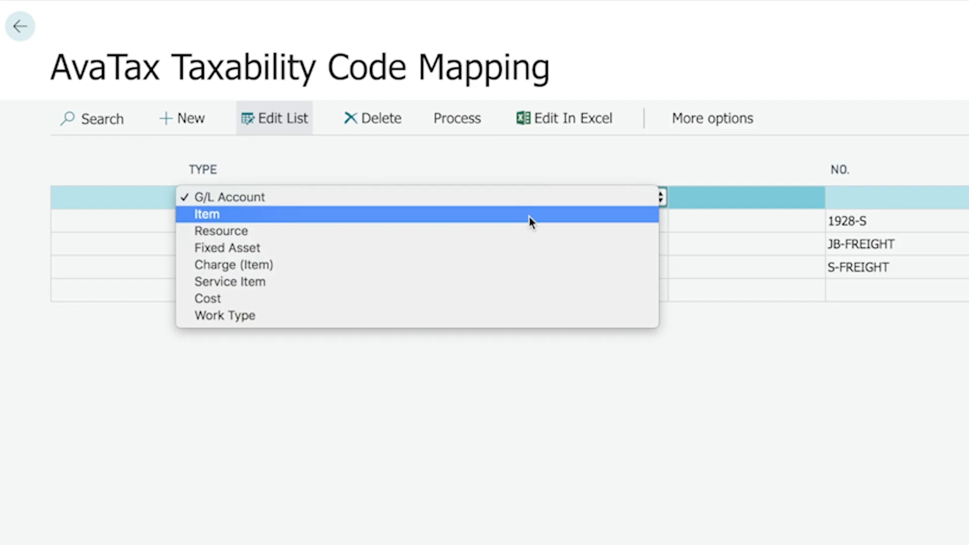
left_click(206, 214)
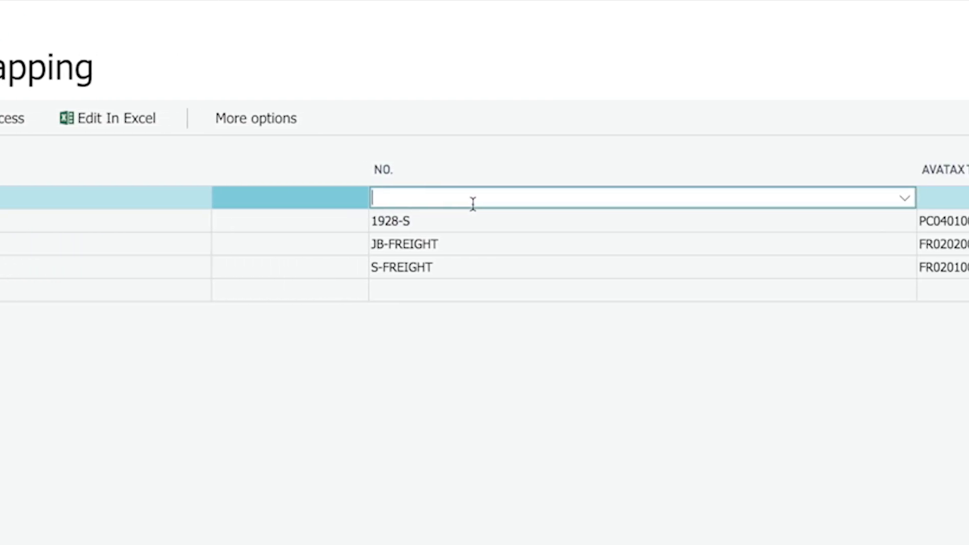
left_click(903, 197)
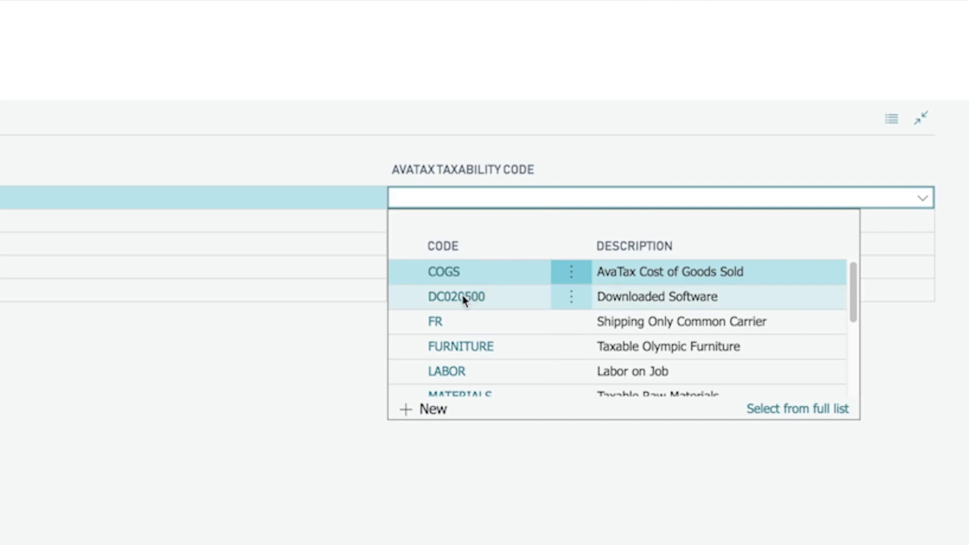
left_click(456, 296)
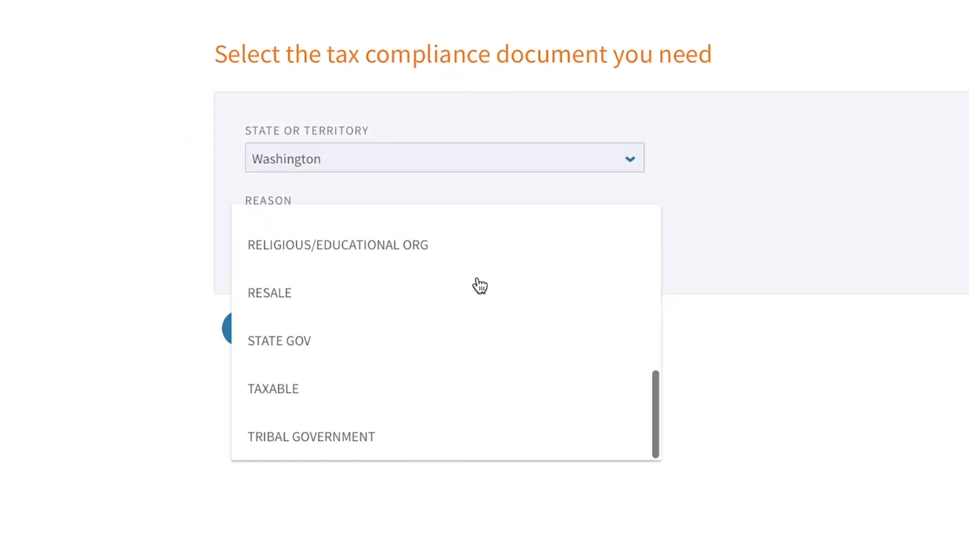
Step: Sign a Washington RESALE exemption certificate and review it in the certificate list
left_click(269, 293)
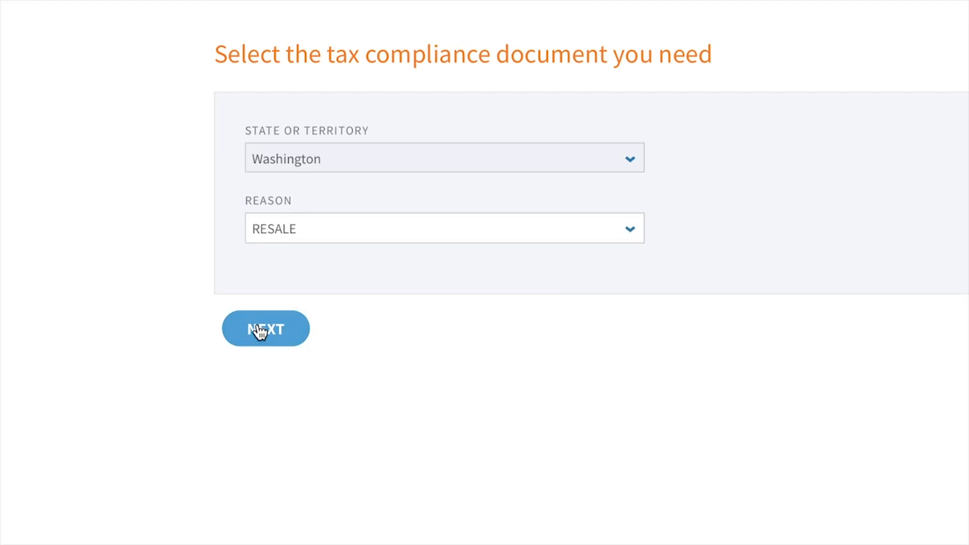
left_click(264, 328)
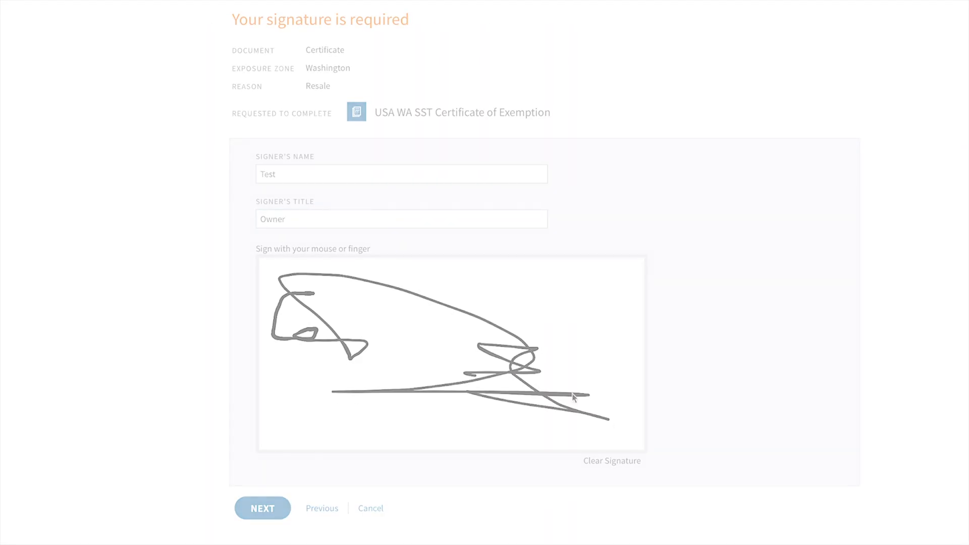
left_click(262, 507)
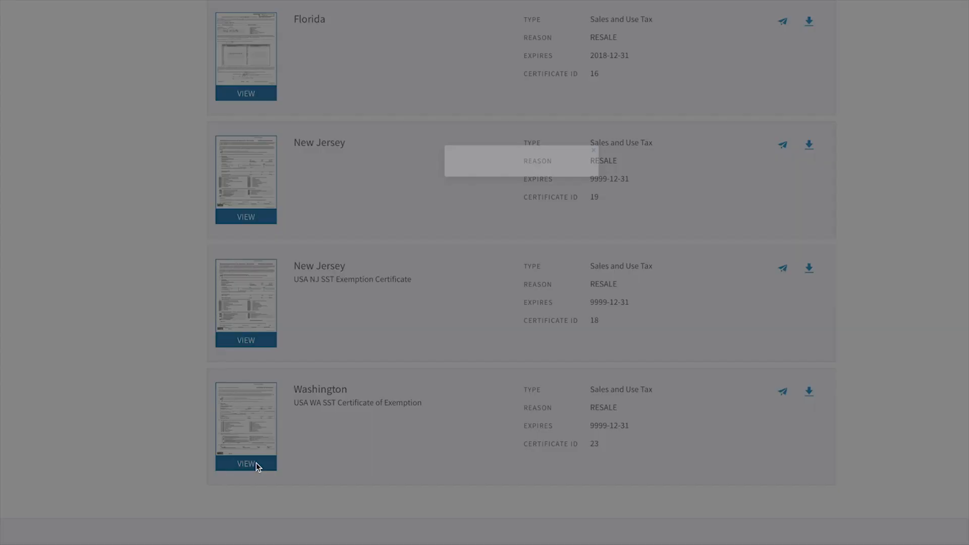
left_click(245, 464)
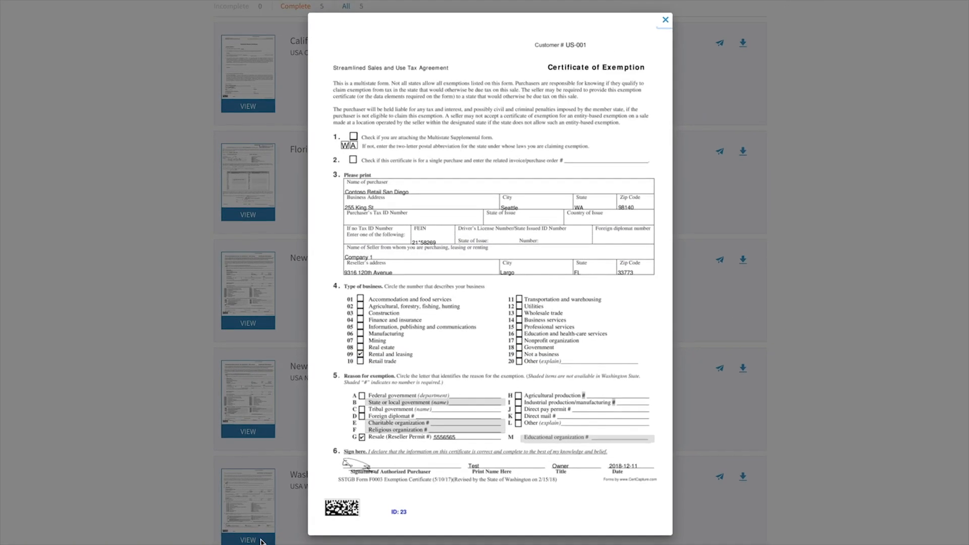
left_click(665, 20)
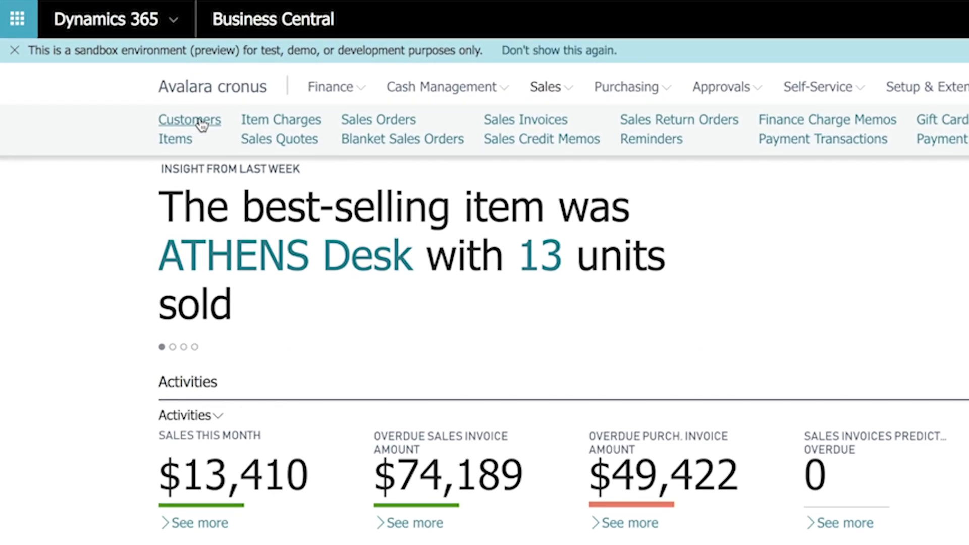
Step: Enter tax exemption number 23456 on the customer's card from the customer list
left_click(189, 119)
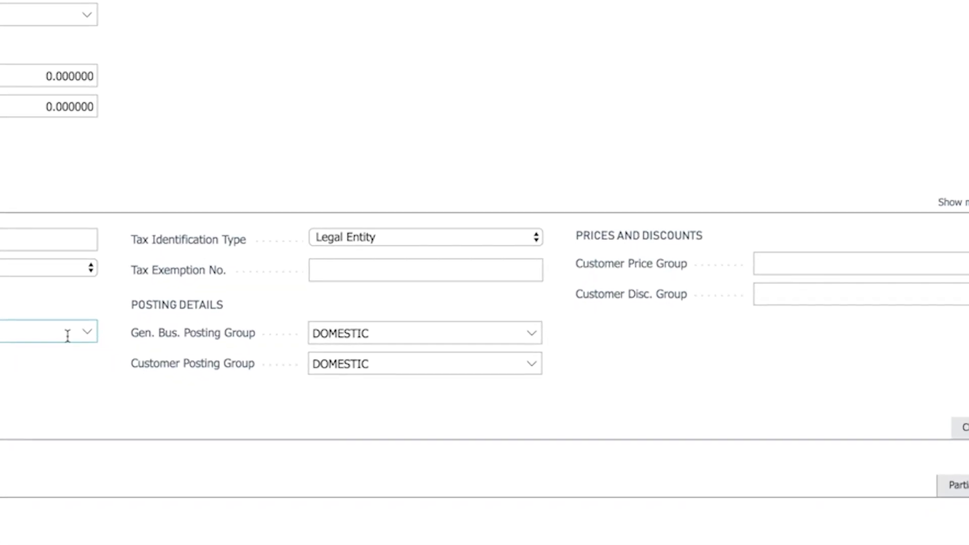
type("1")
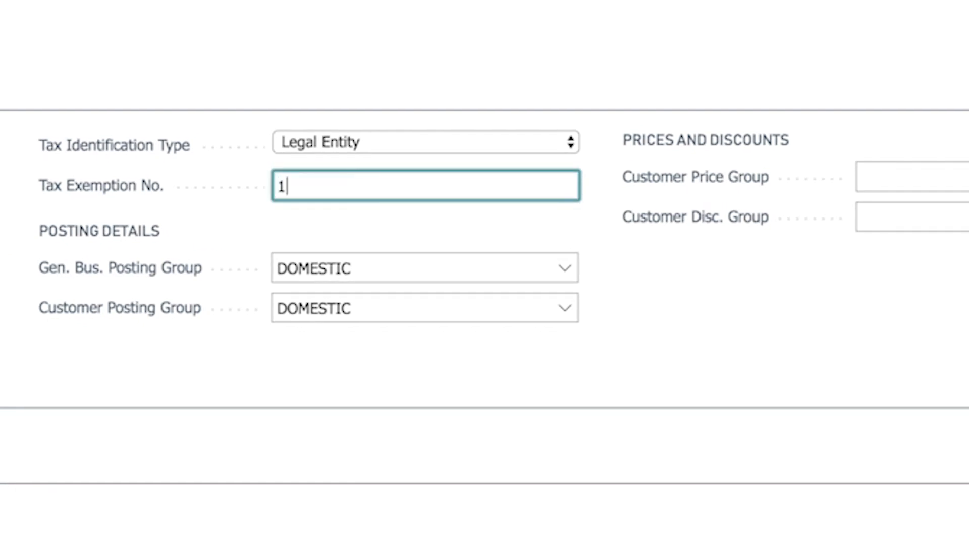
type("23456")
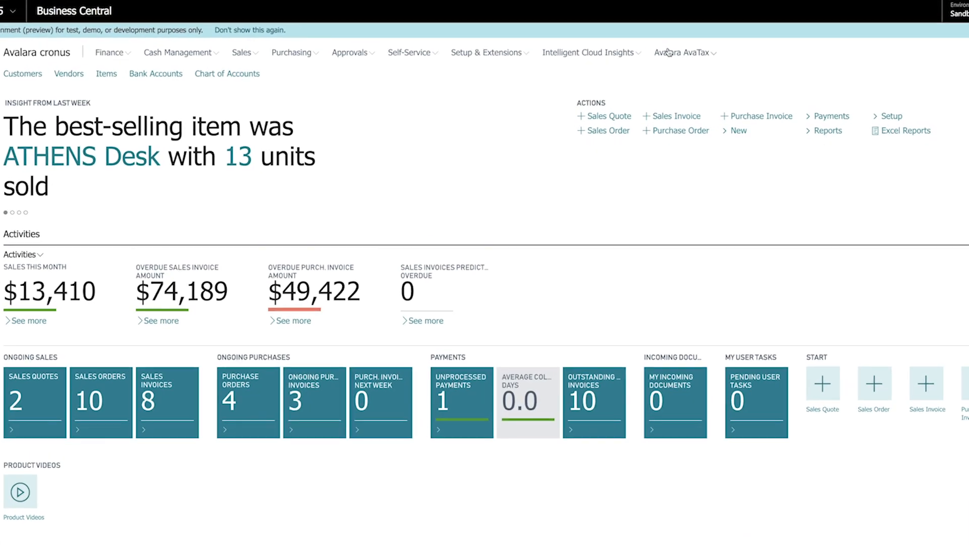
Step: Start a new AvaTax entity/use code mapping for Alpine Ski House with a ship-to code
left_click(681, 52)
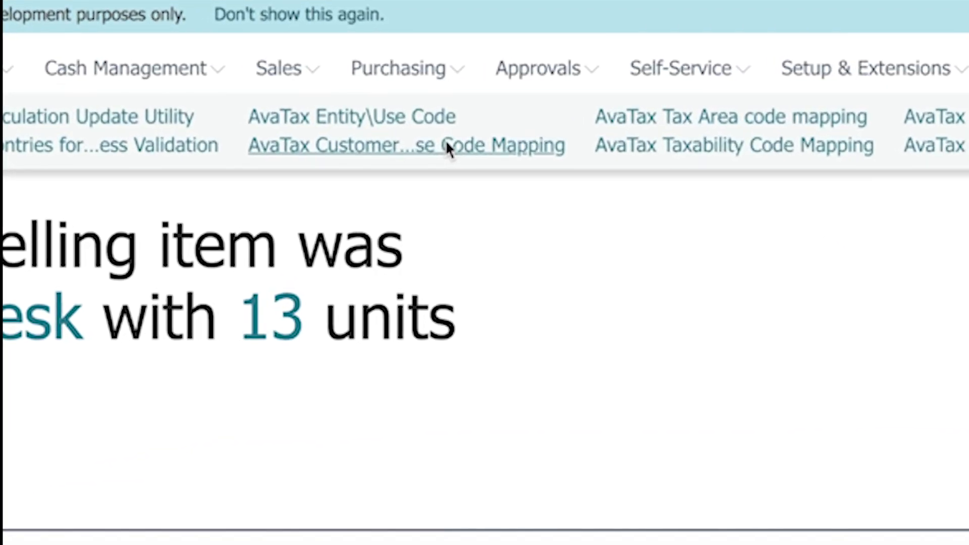
left_click(407, 146)
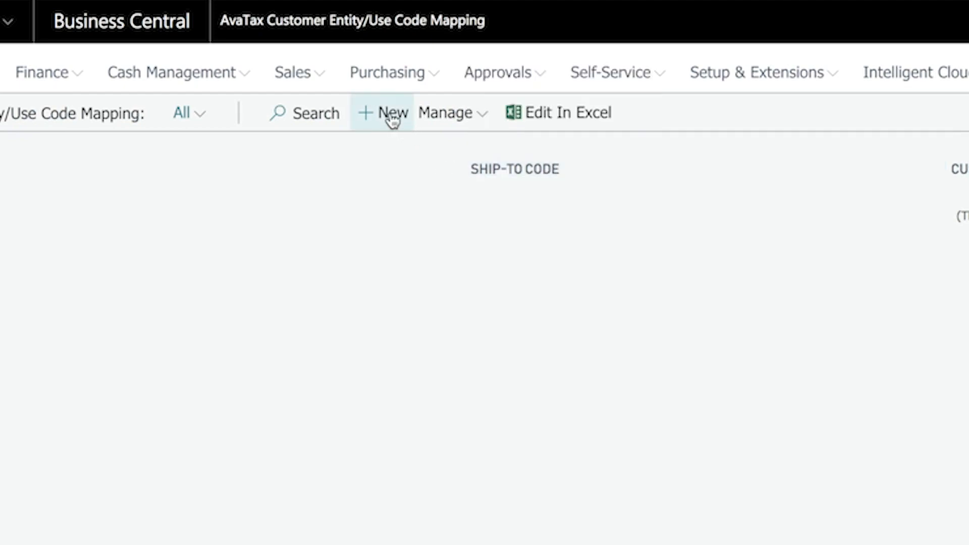
left_click(385, 112)
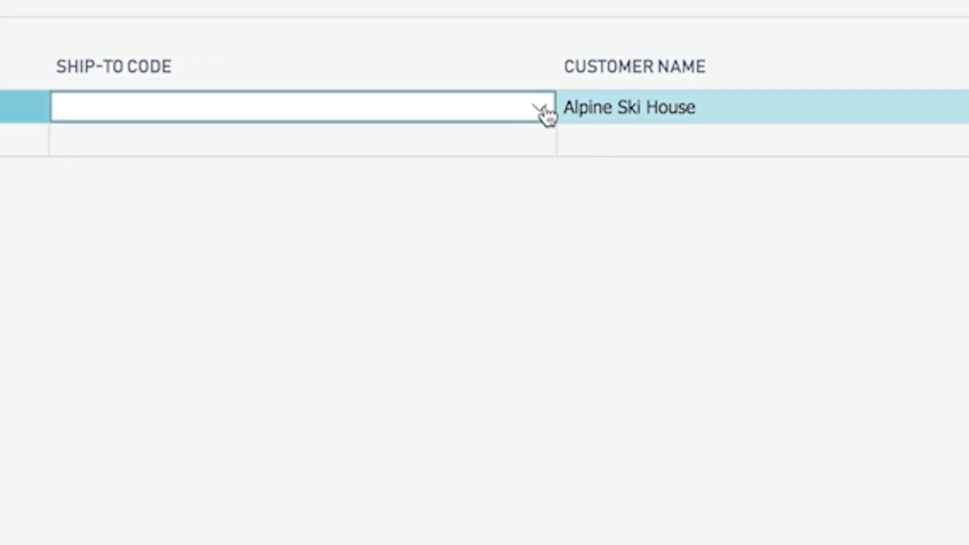
left_click(543, 108)
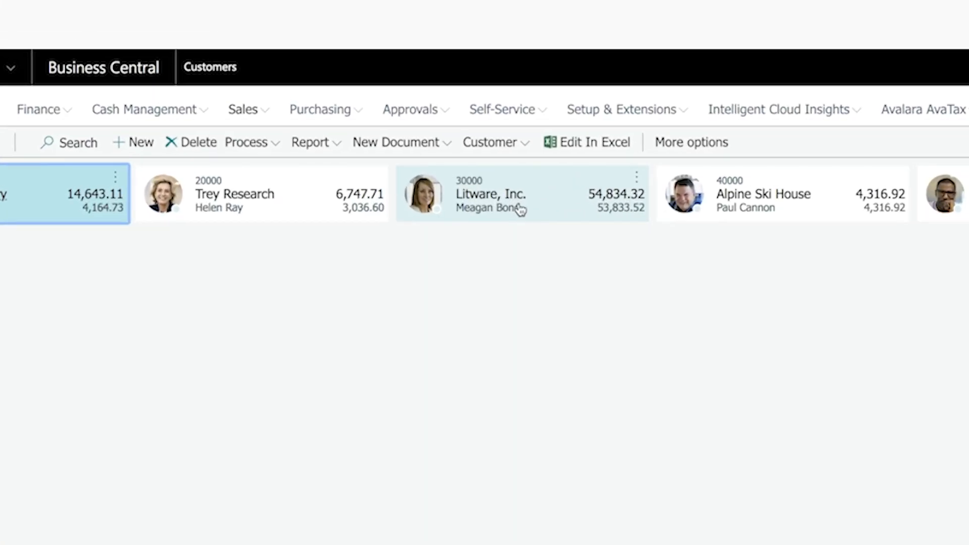
Step: Validate Litware, Inc.'s address to 255 S King St, Seattle, WA 98104-2832 and review it
left_click(491, 193)
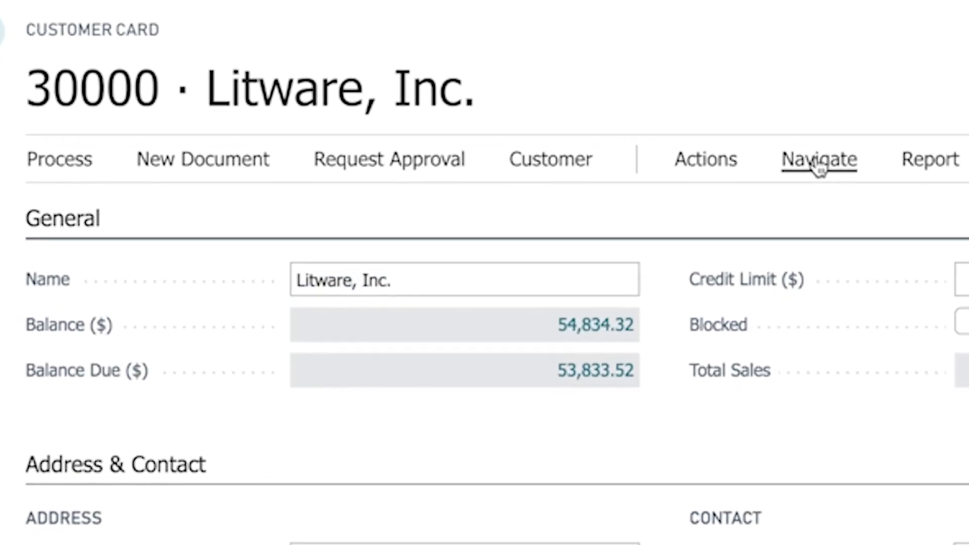
left_click(818, 159)
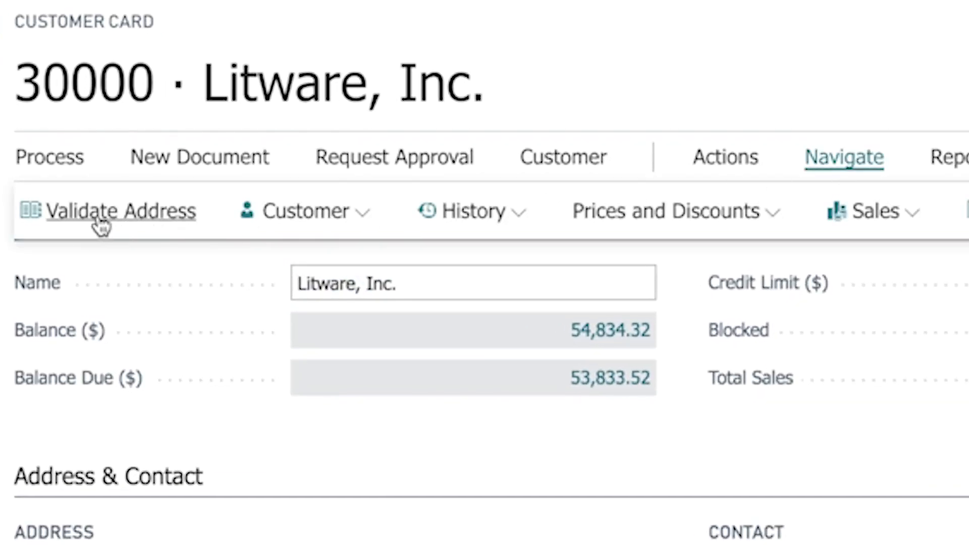
left_click(120, 210)
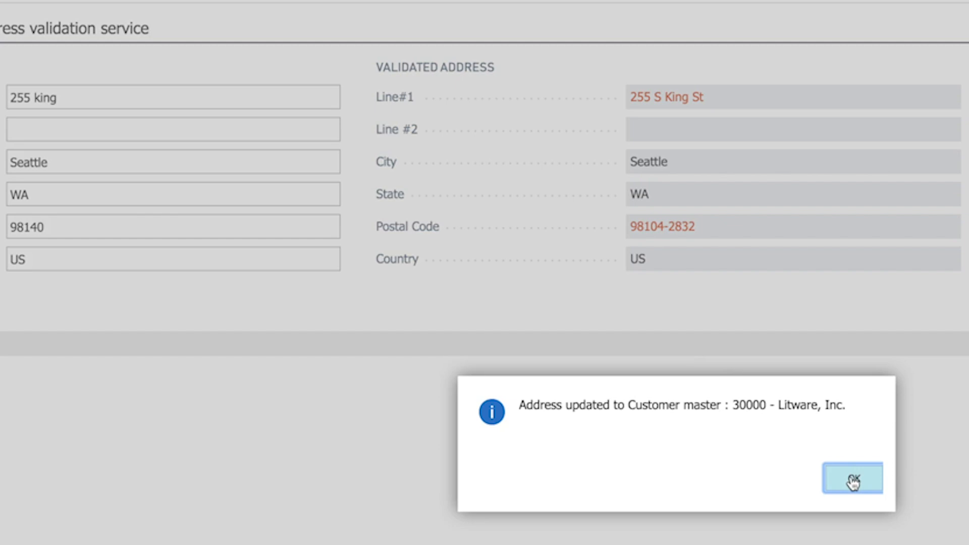
left_click(851, 477)
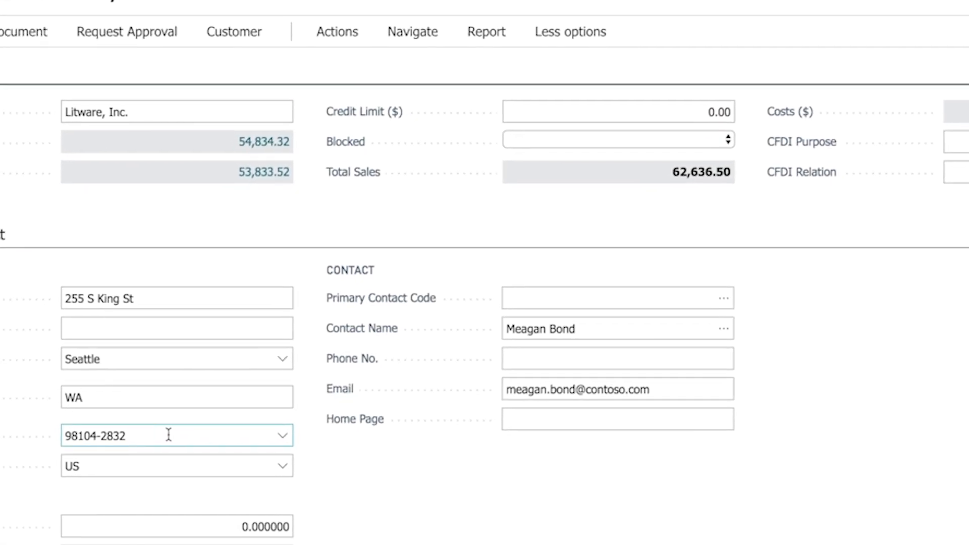
scroll("down", 3)
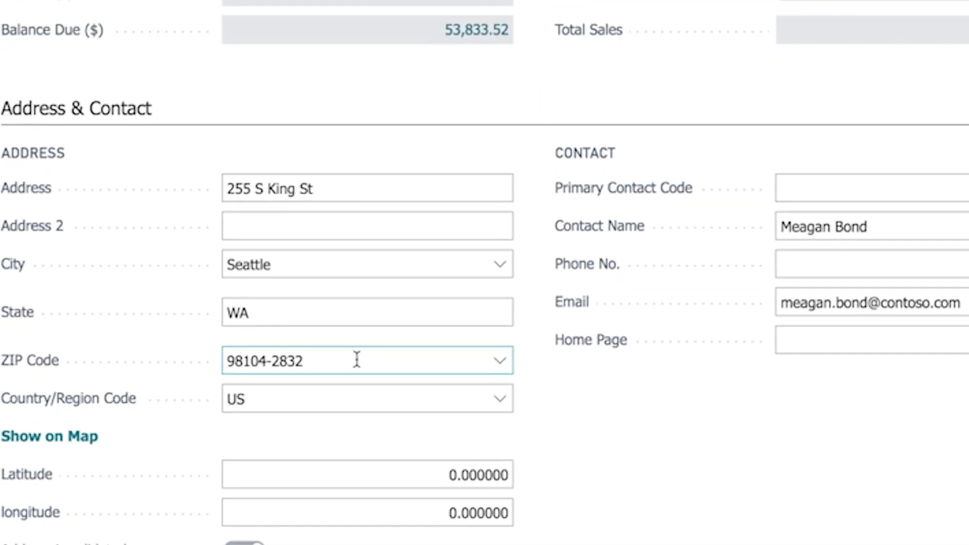
scroll("down", 3)
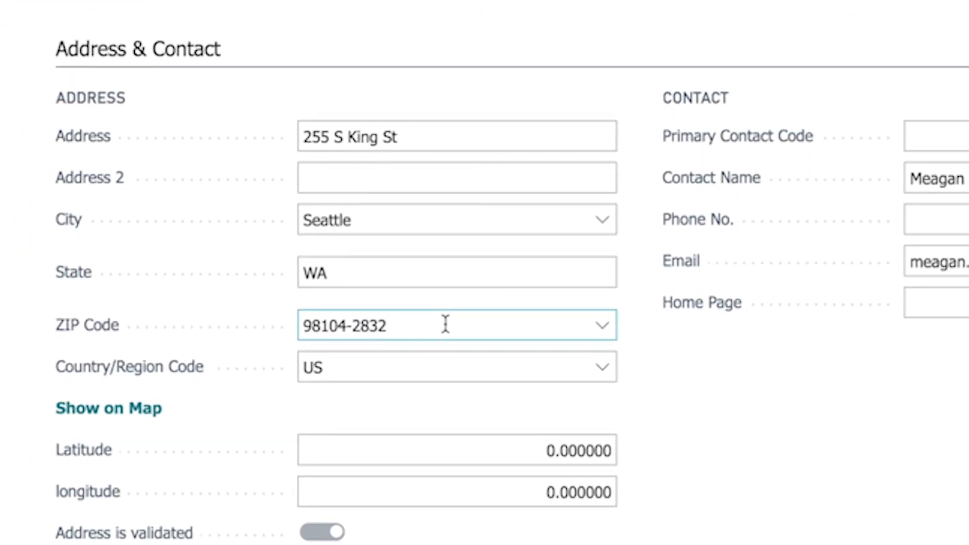